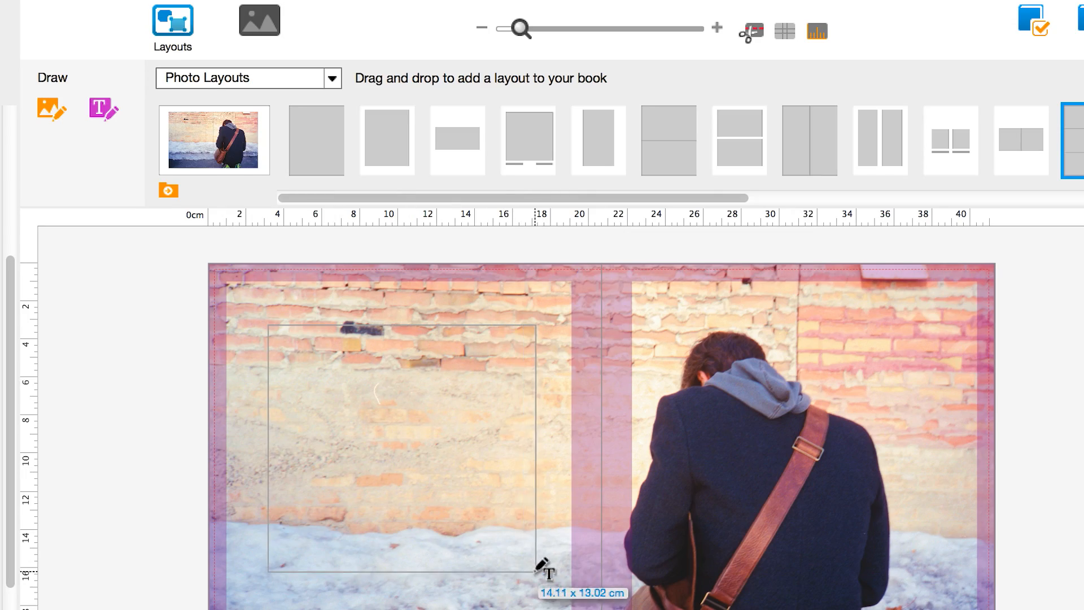
Step: Write the opening caption about taking an extra day to shoot with Dan Milnor after the conference
{"action": "type", "text": "After the conference, I take an extra day to go out s"}
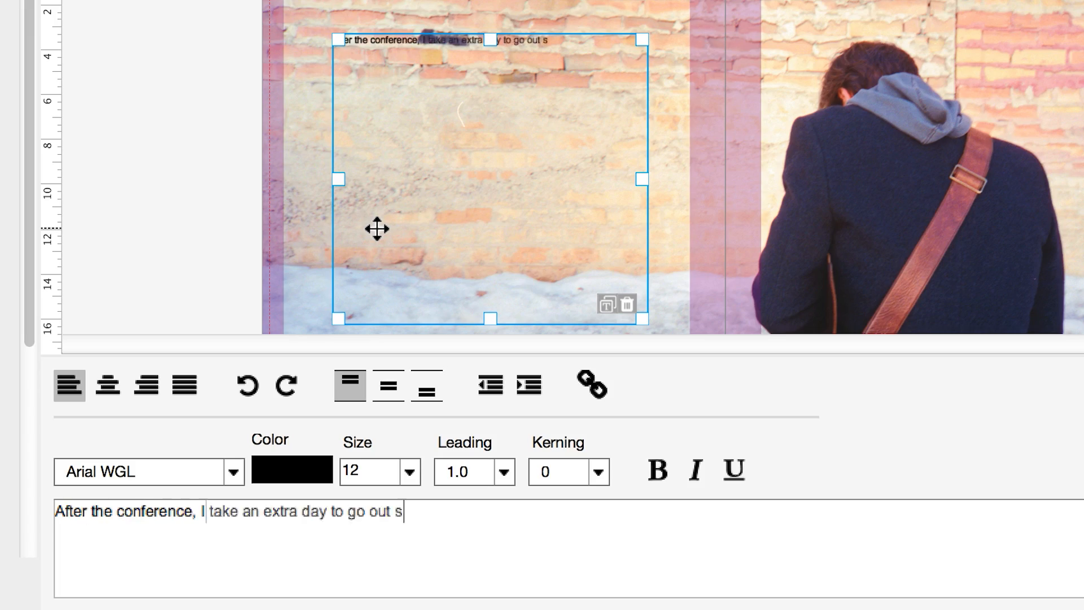
{"action": "type", "text": "hooting with Dan Milnor. This has become a bit of a tradition—or at least a habit—carving out an extra day to take photos. The winter light here is stunning so I switch to shooting color. We wander in the v"}
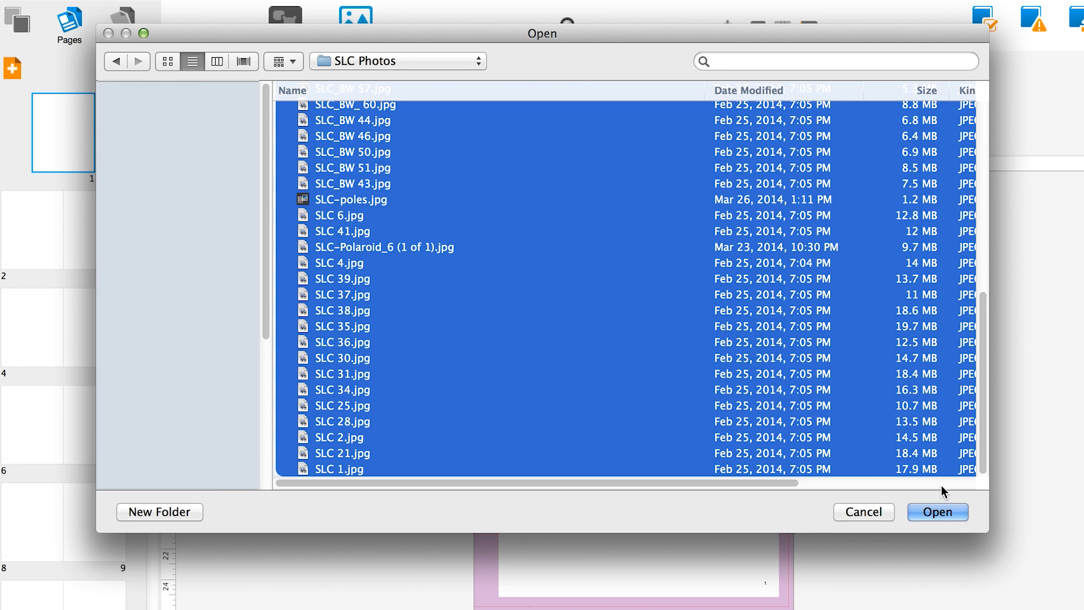
Step: Import all the selected SLC photos and return to the brick-wall spread
{"action": "left_click", "coordinate": [937, 512]}
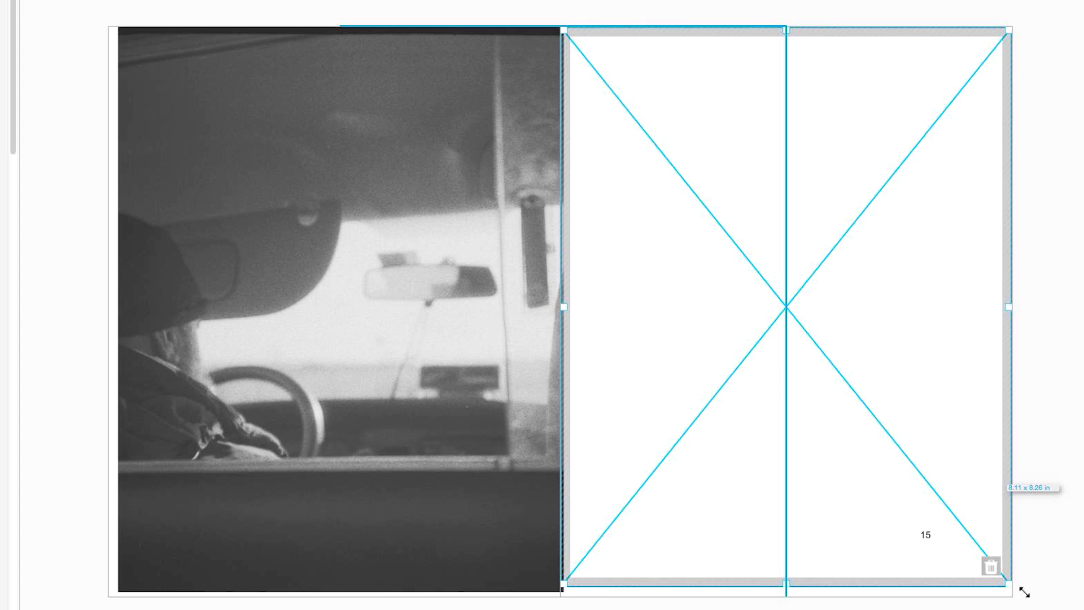
{"action": "left_click", "coordinate": [338, 9]}
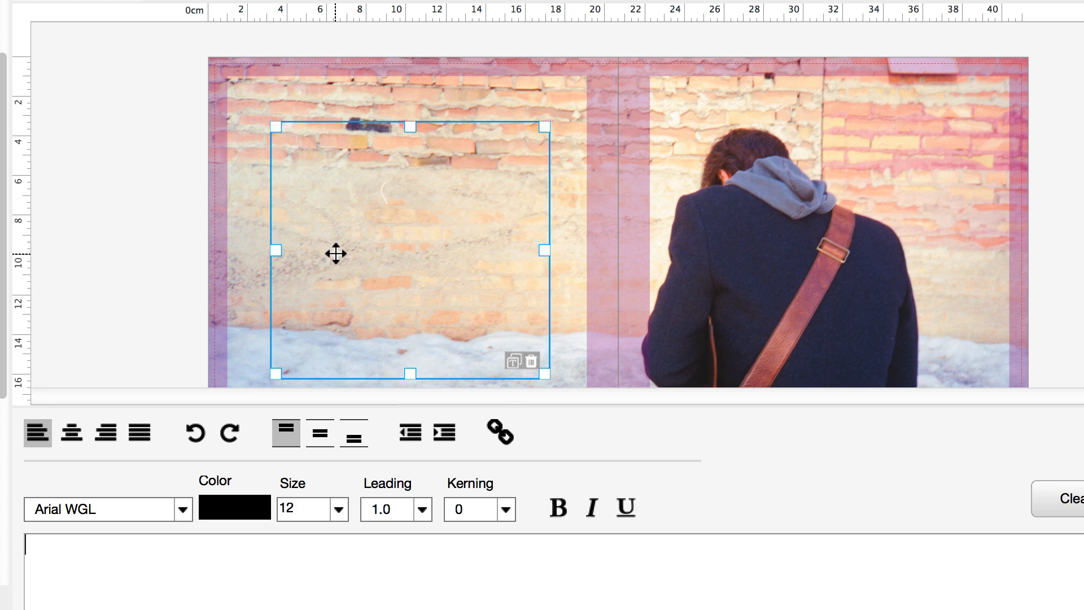
Step: Retype the caption and colour its text dark grey (RGB 51, 51, 51)
{"action": "type", "text": "After the conference, I take an extra d"}
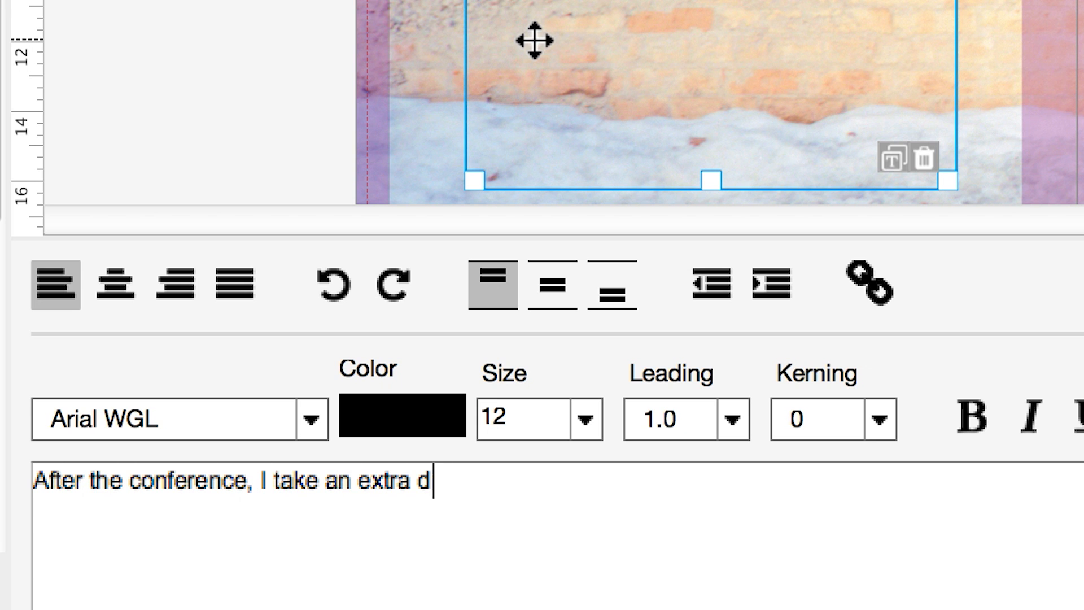
{"action": "left_click", "coordinate": [180, 417]}
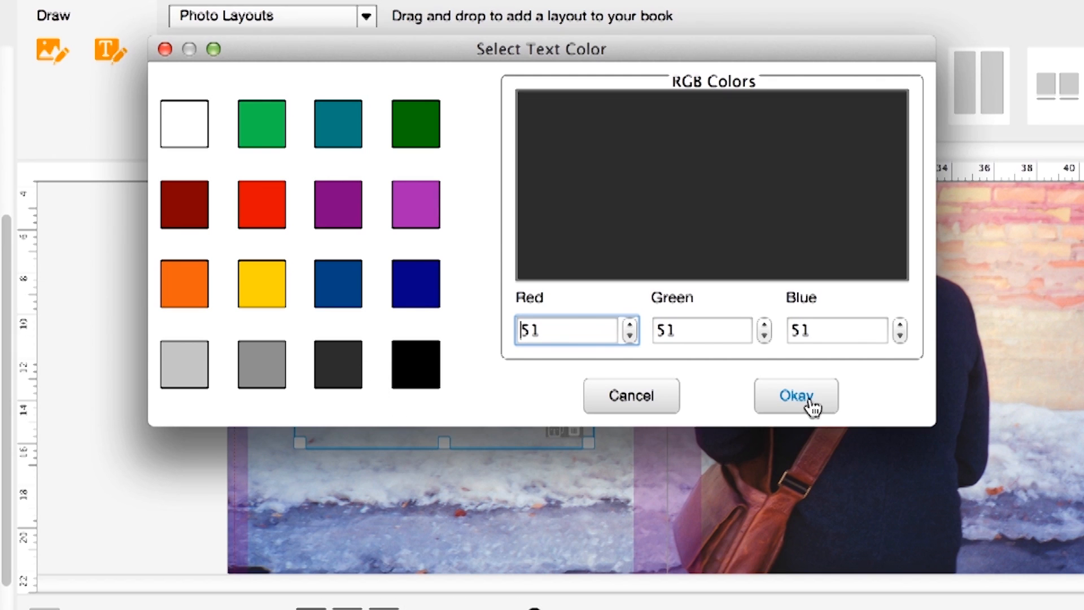
{"action": "left_click", "coordinate": [794, 396]}
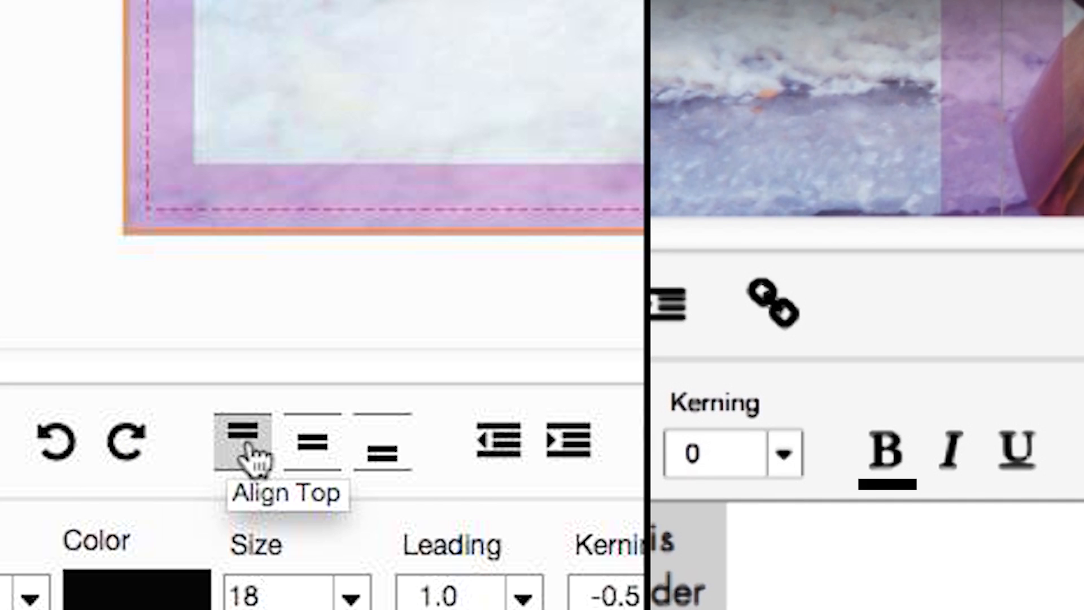